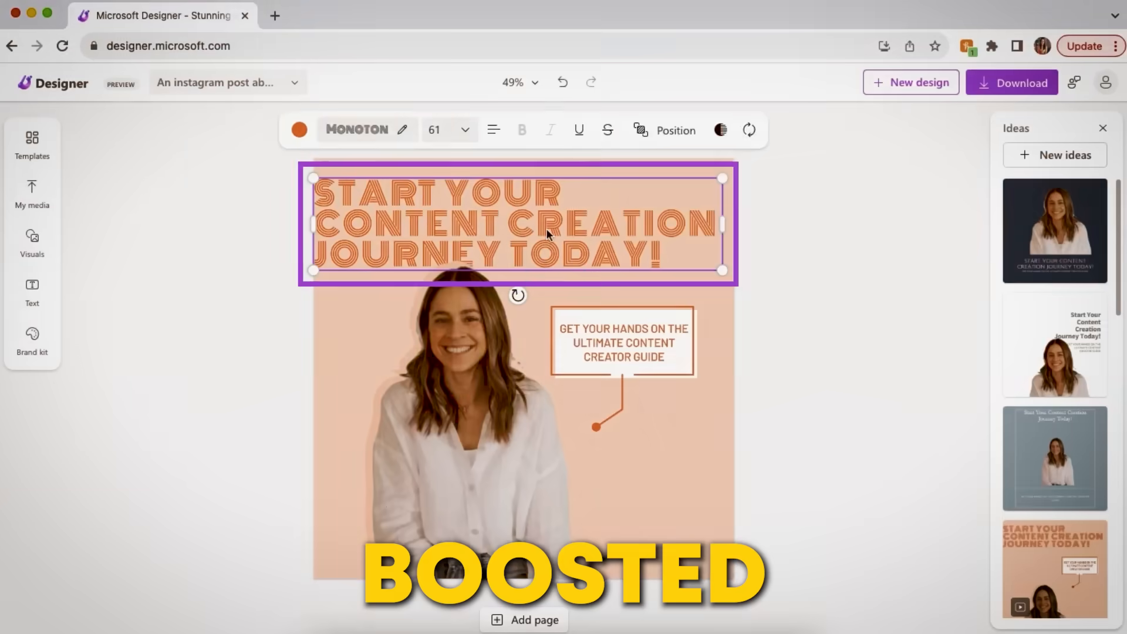
- Select the Content Creator Guide headline and attach a photo from My media
left_click(151, 15)
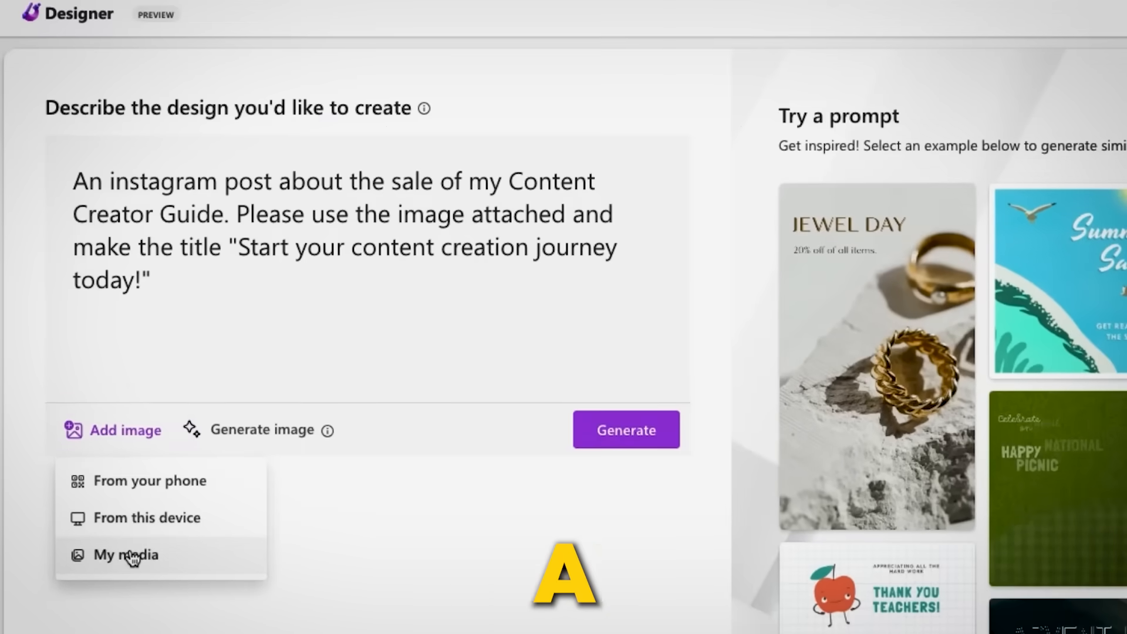
left_click(125, 554)
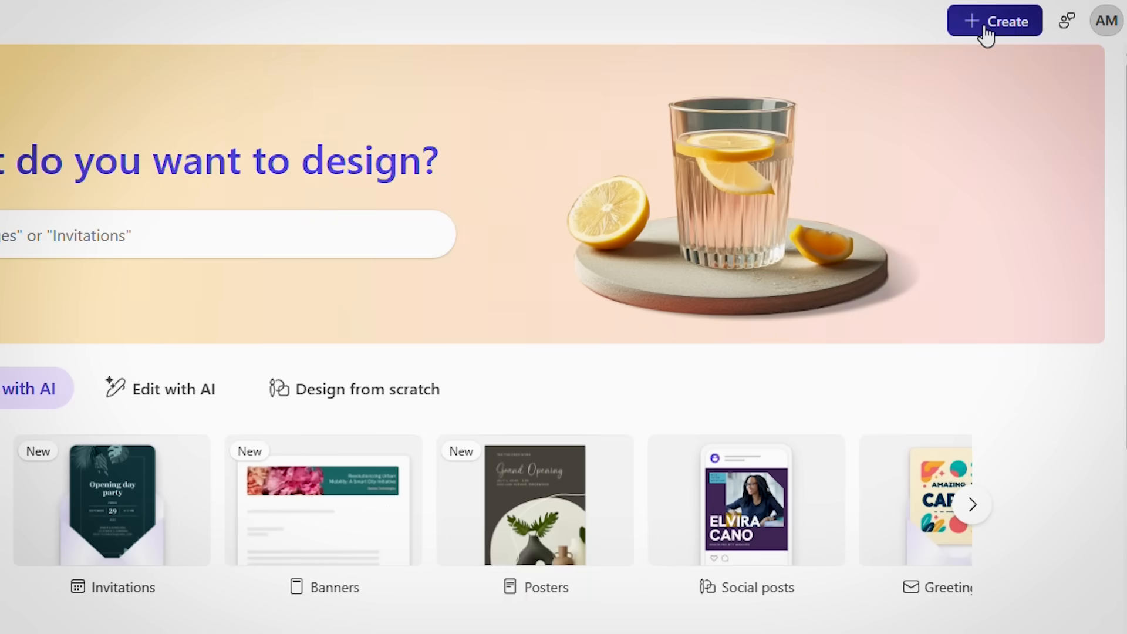
- Choose Images from the Create menu to reach the Create an image page
left_click(993, 20)
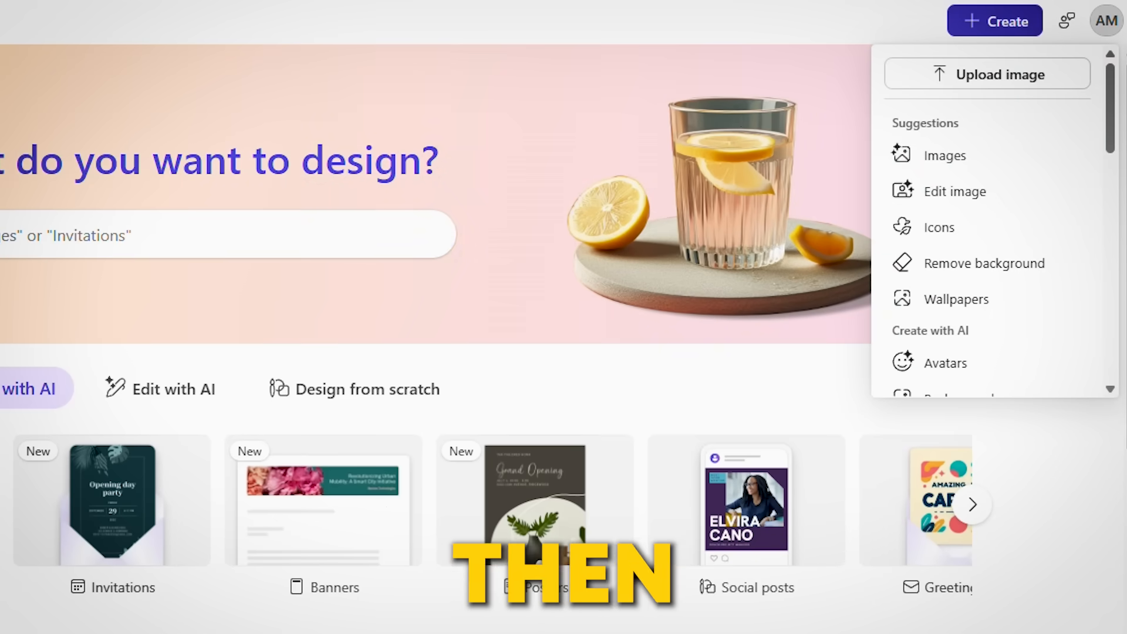
left_click(941, 155)
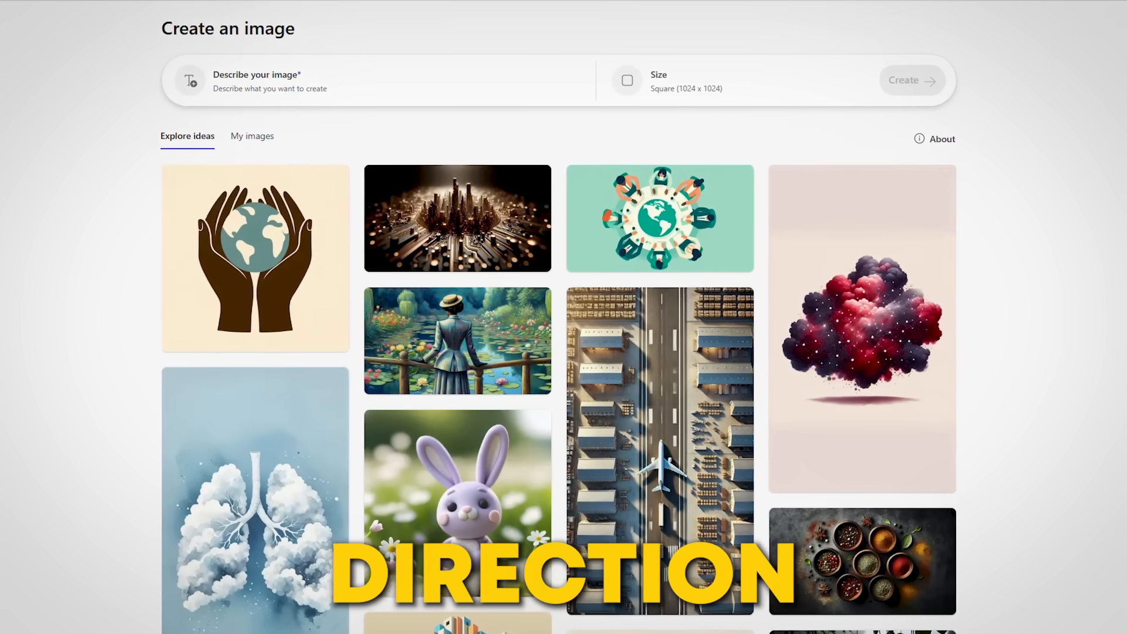
- Generate landscape images from the prompt about increasing sales up to 15% in April
left_click(733, 80)
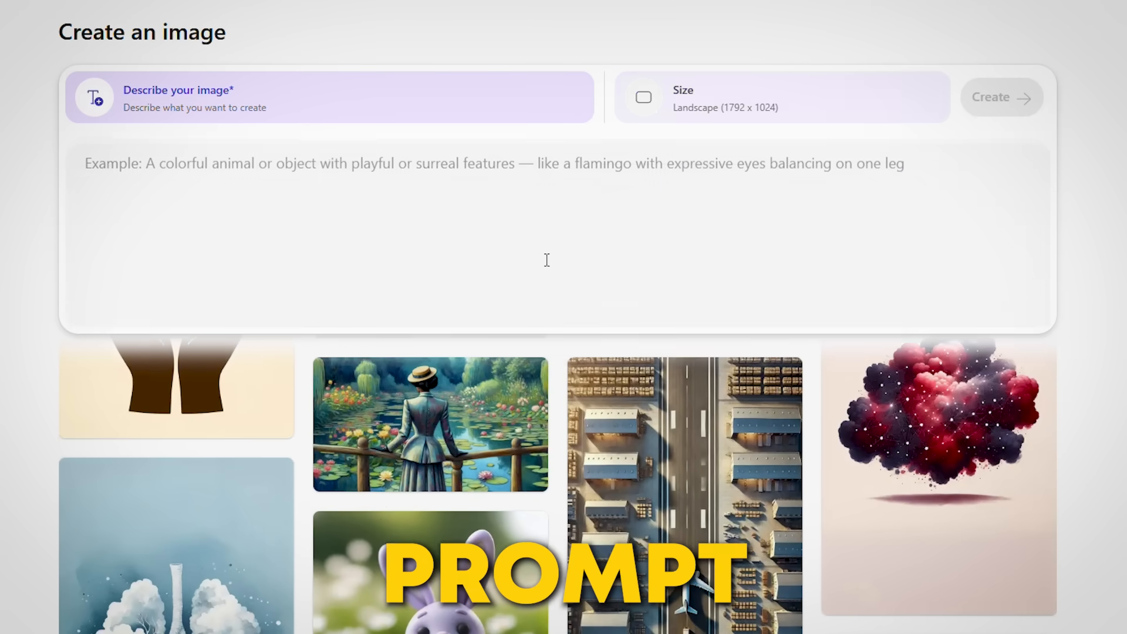
type("An instagram post about how i increase my sales up to 15% in April.And use this as title as well.It should be and yellow and green with minimalistic and decent design.\"")
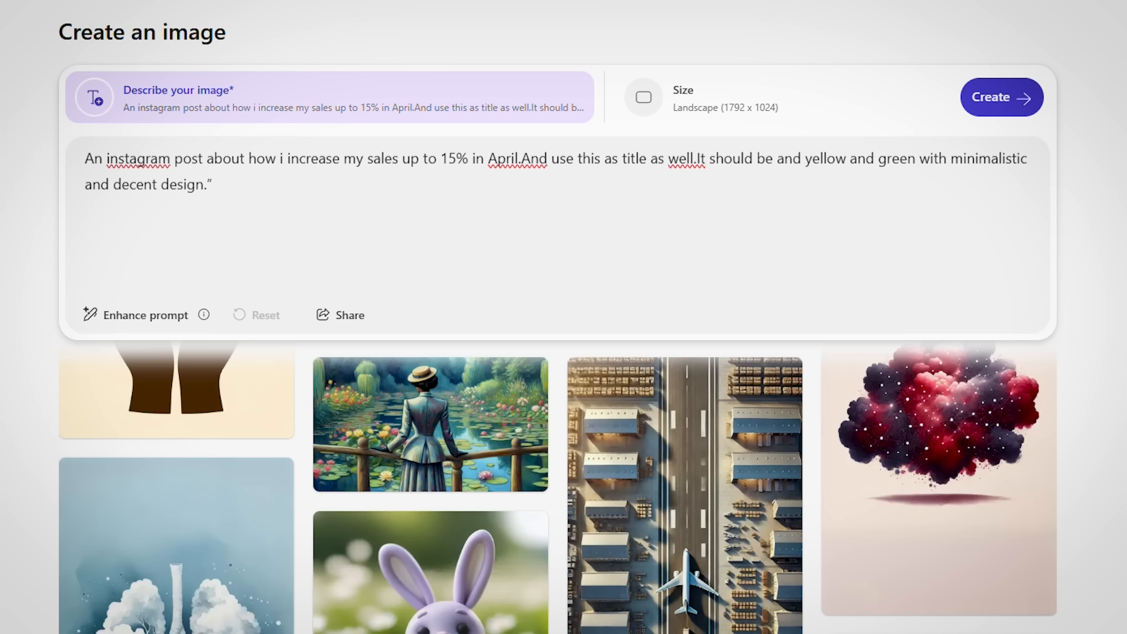
left_click(144, 315)
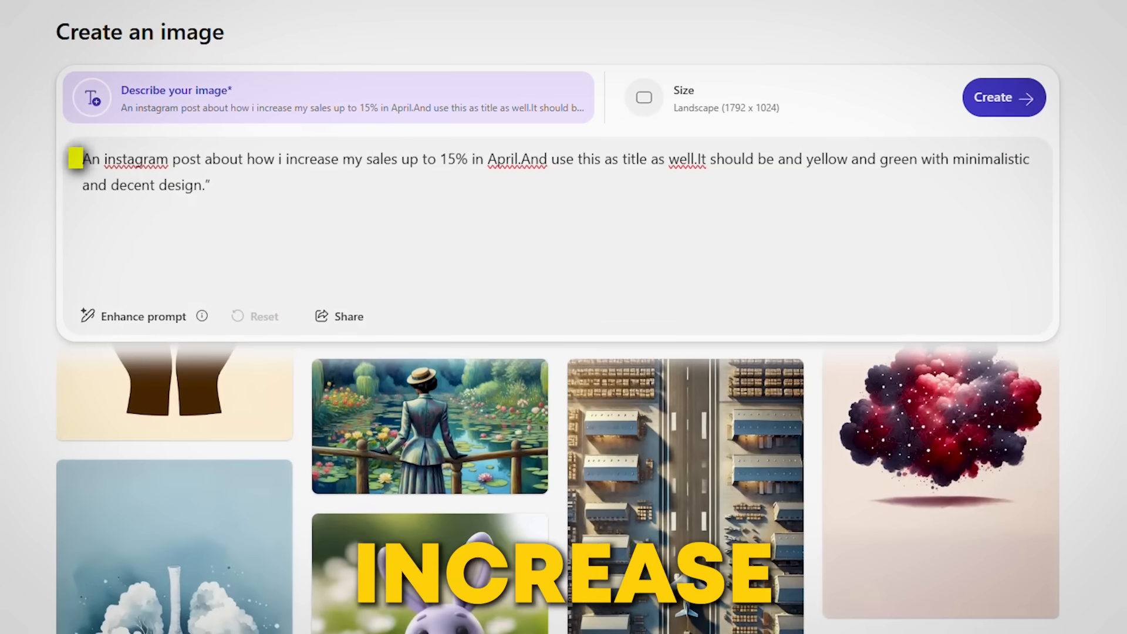
left_click_drag(79, 160, 294, 159)
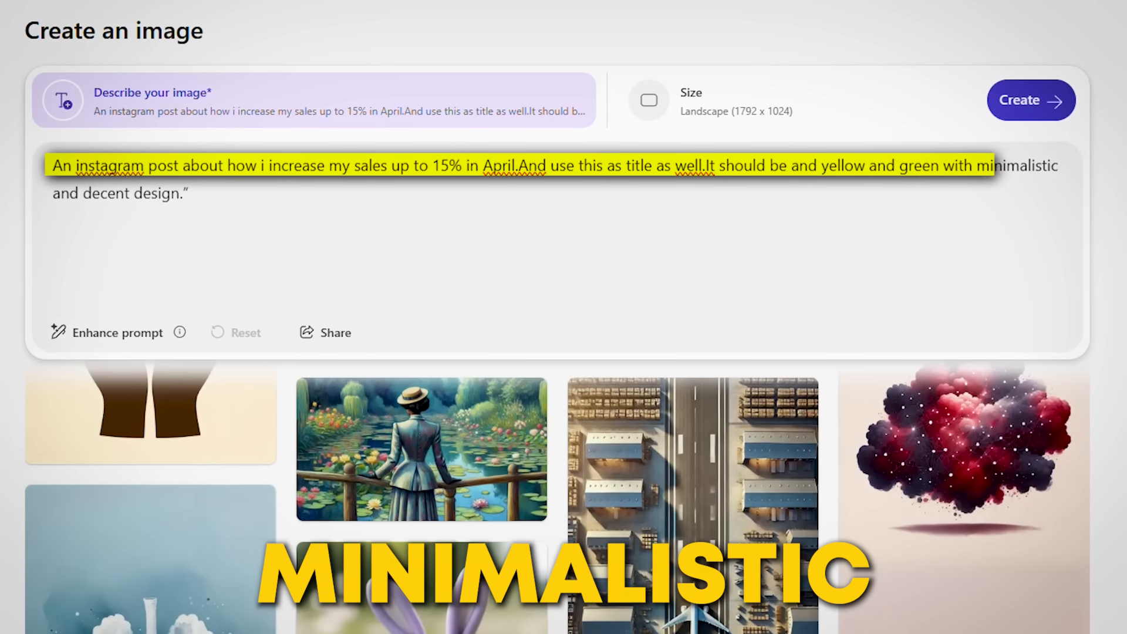
left_click(1030, 100)
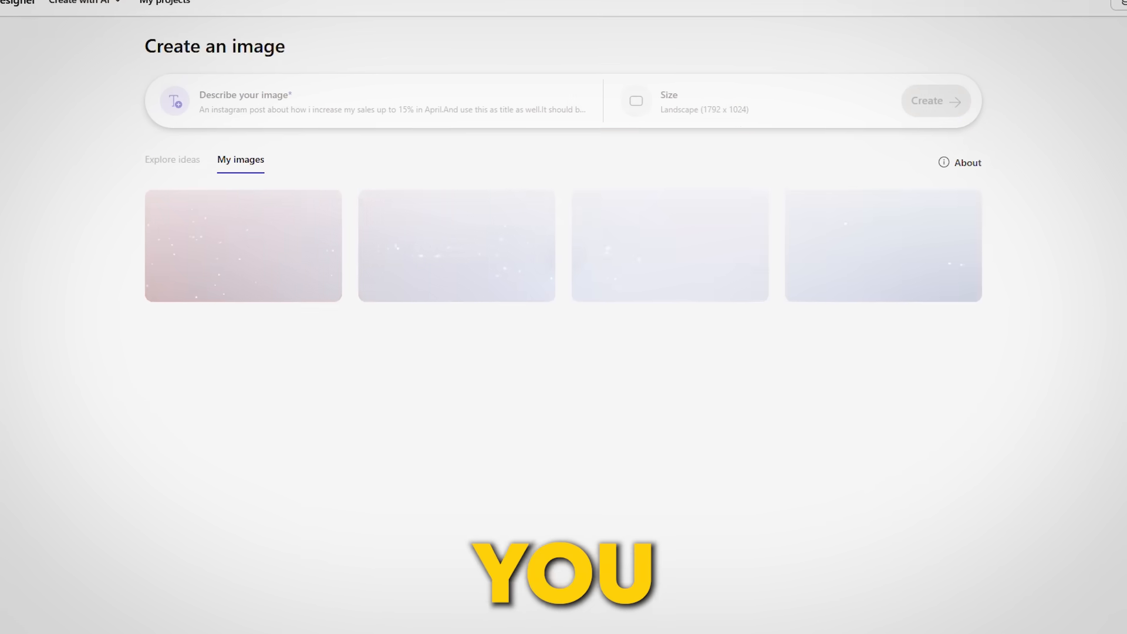
left_click(934, 100)
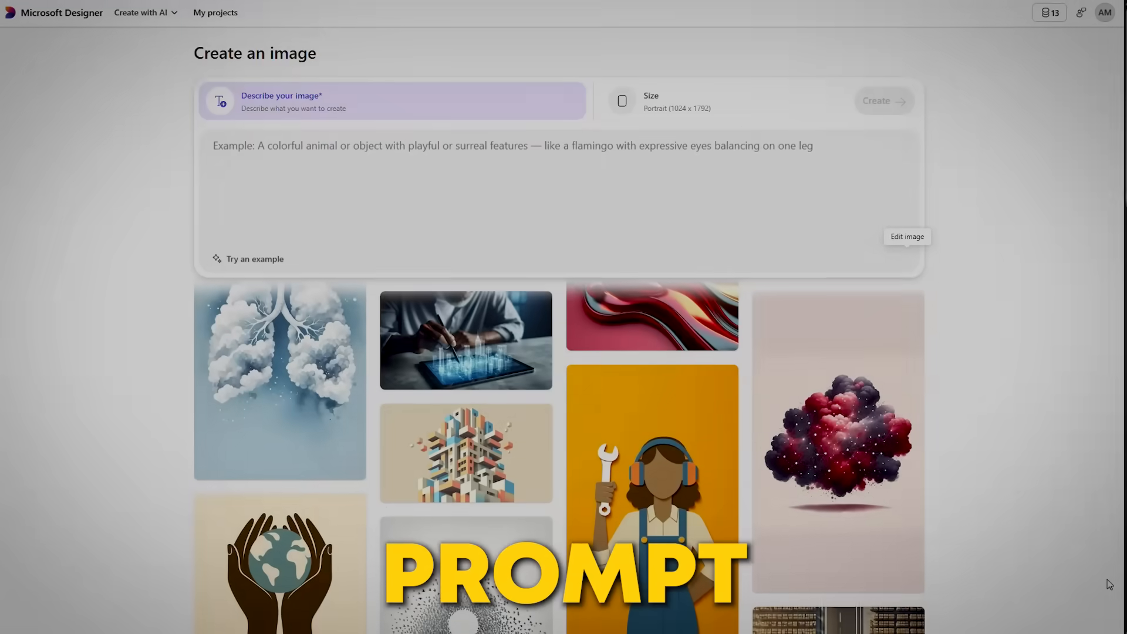
- Generate portrait images of a blonde girl with a bun and floral bow overlooking mountains
type("A girl having blonde hair that is tied in a bun with a printed floral bow that everyone can see on her back shoulders, standing on the top of beautiful, lush green landscapes. She's wearing a long floral printed maxi and enjoying beauty, calmness and a peaceful environment.")
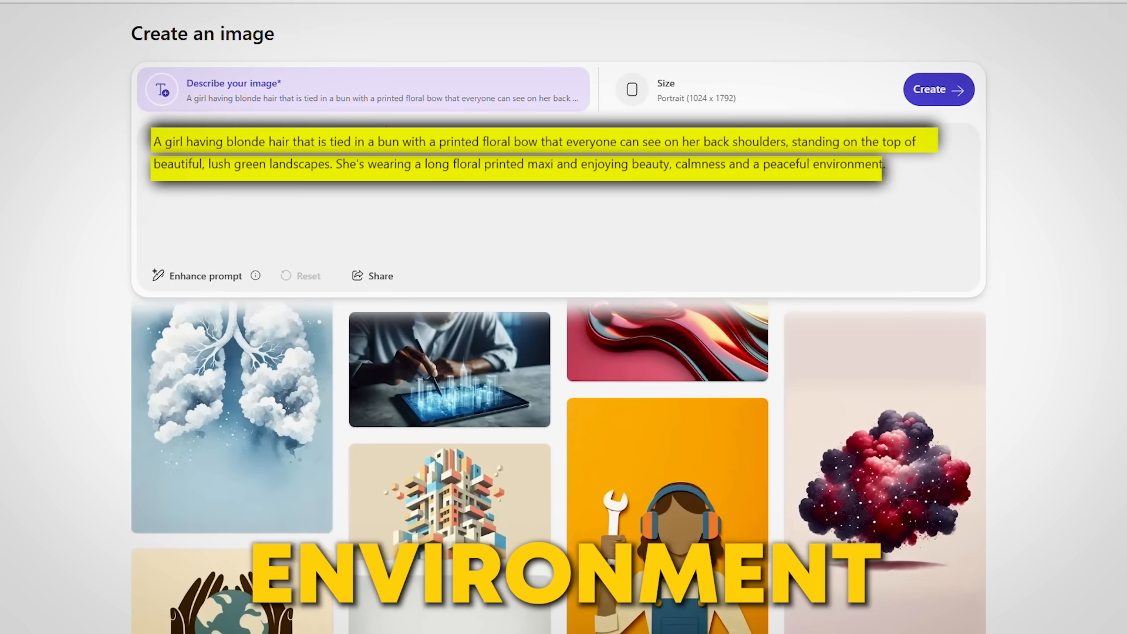
left_click(937, 90)
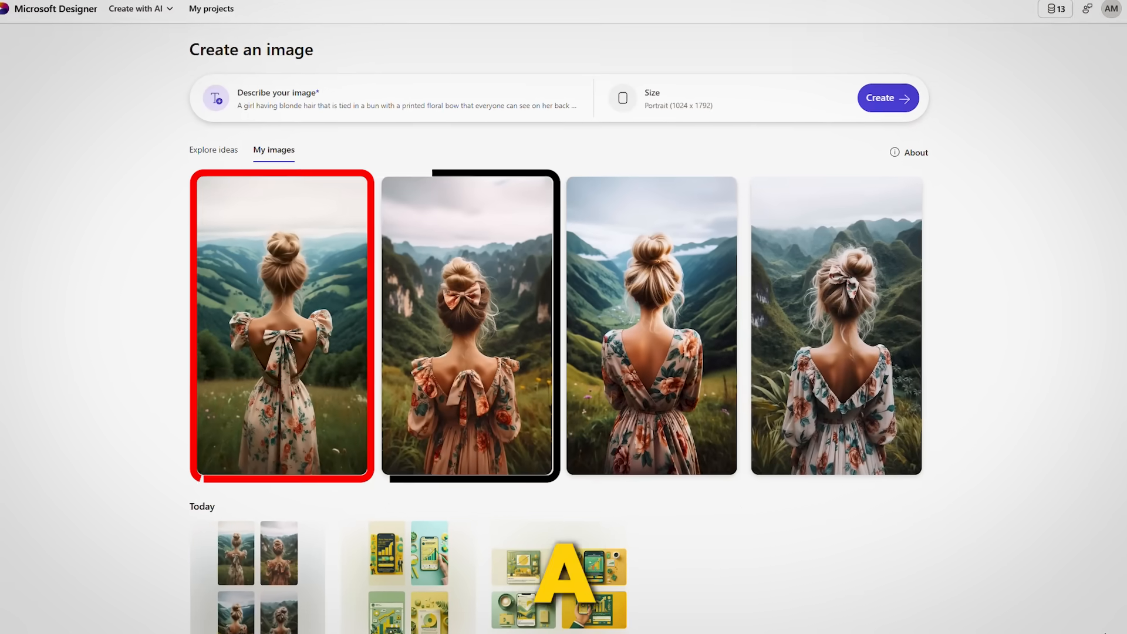
left_click(650, 325)
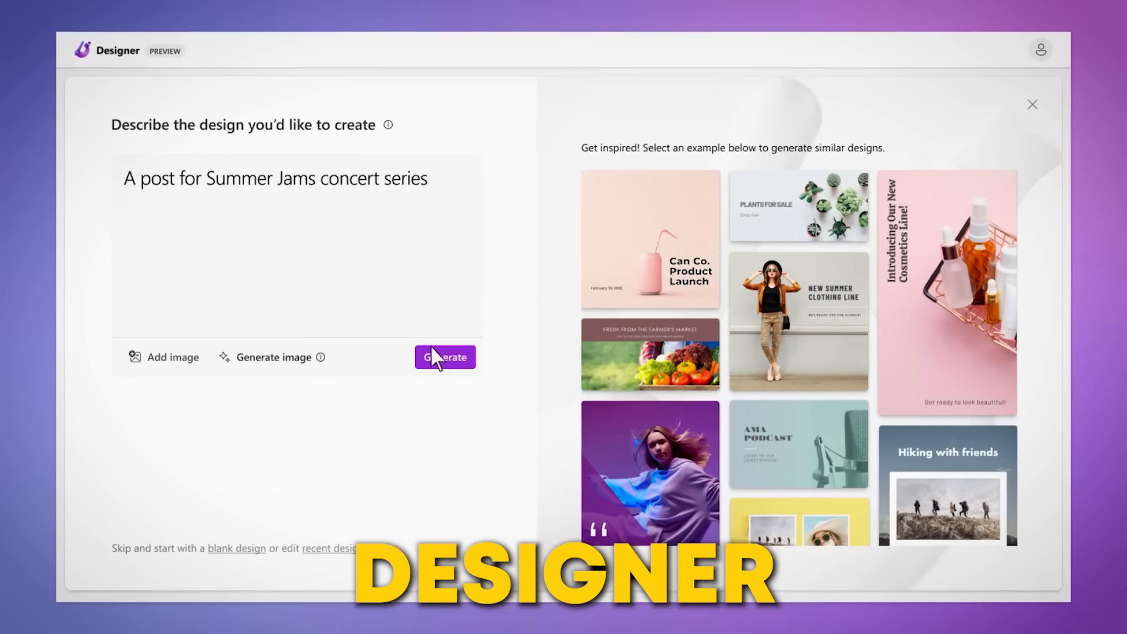
- Generate the post designs from the photo prompt and browse the suggested templates
left_click(444, 358)
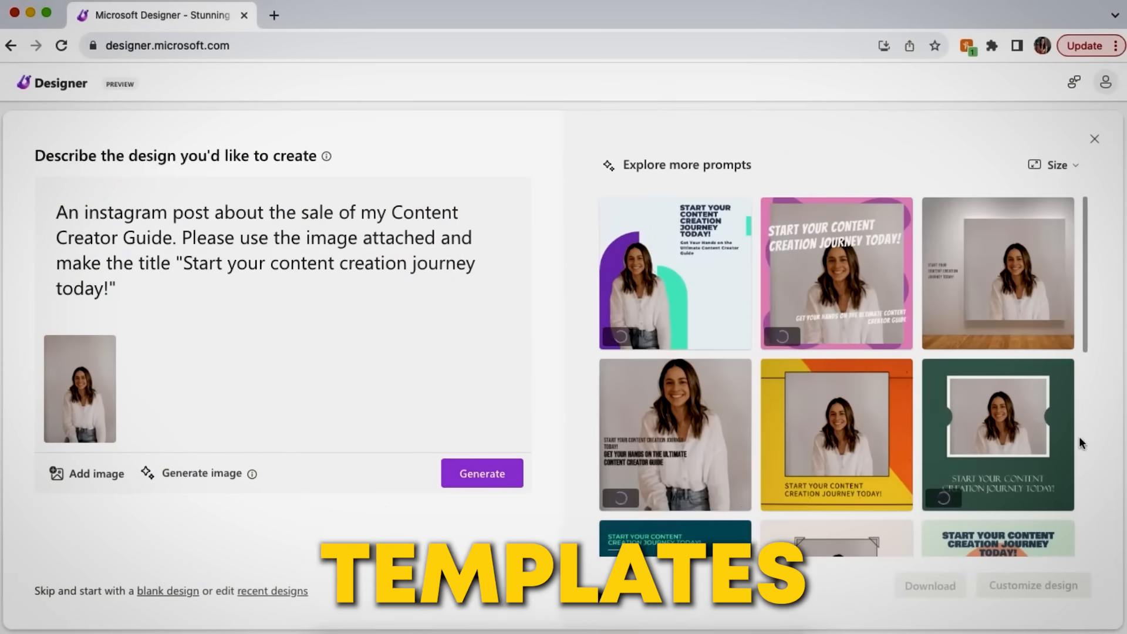
scroll("down", 3)
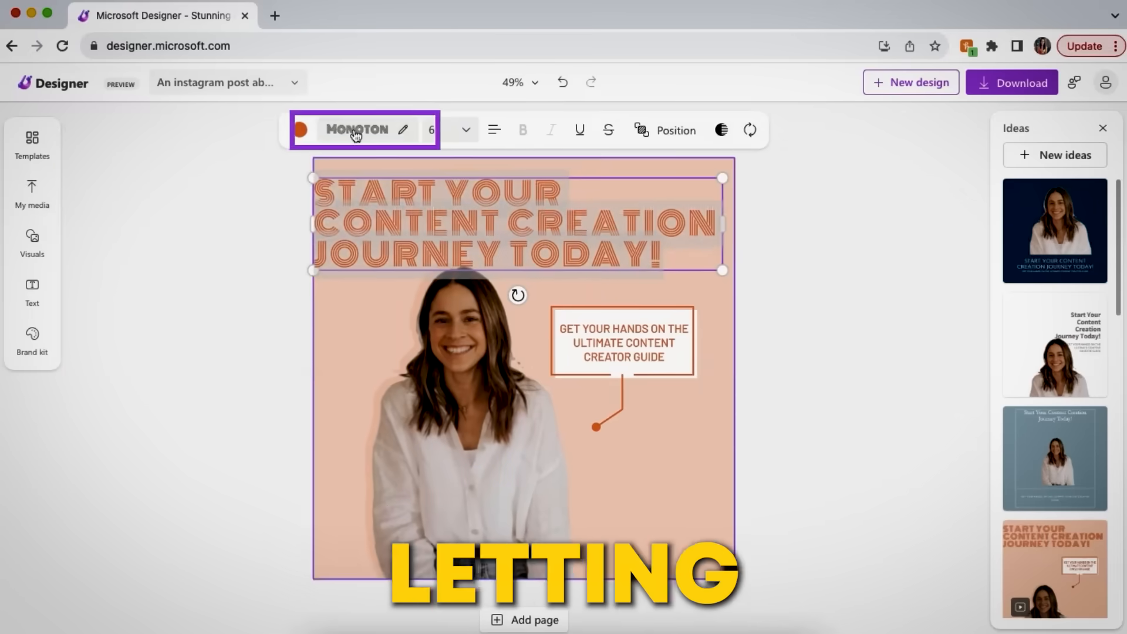
- View the Monoton headline font choices, then scroll the LinkedIn feed of designed posts
left_click(300, 131)
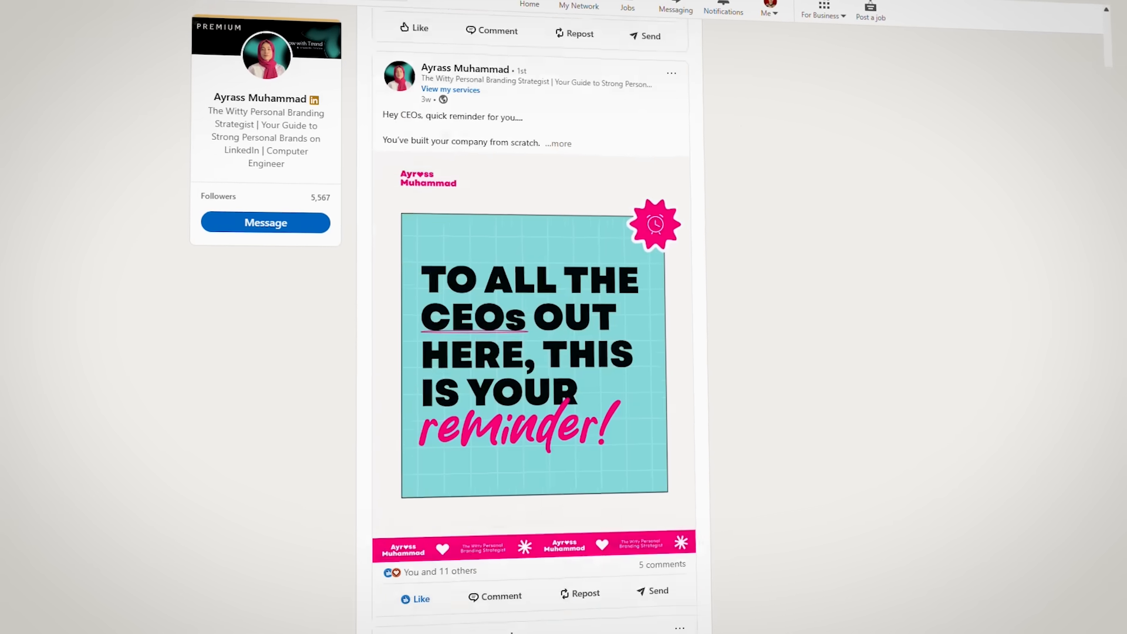
scroll("down", 3)
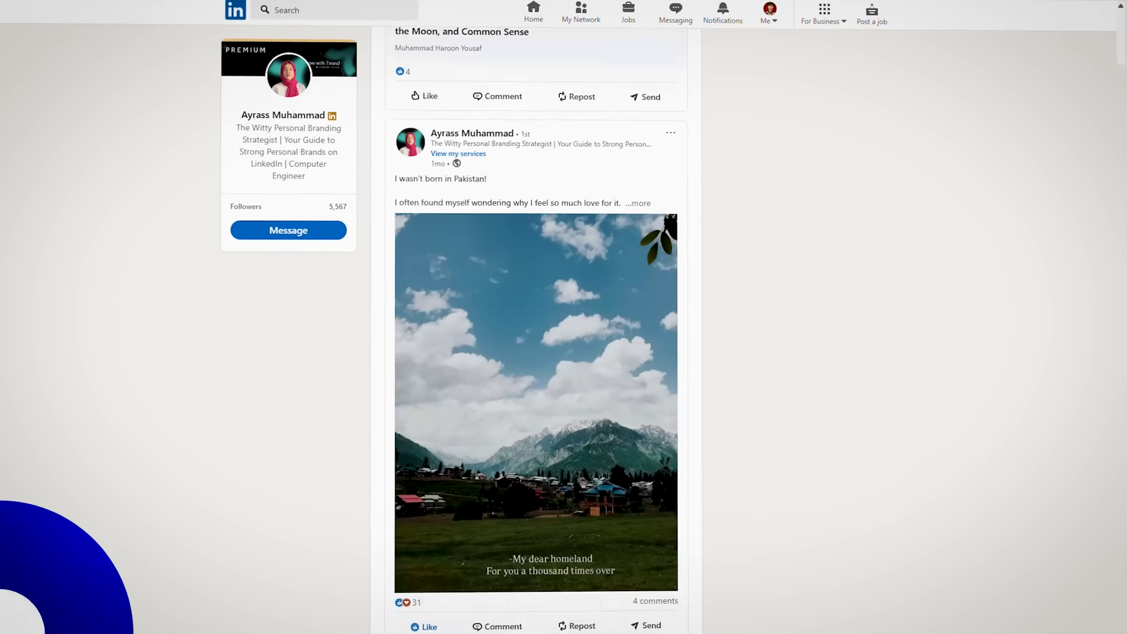